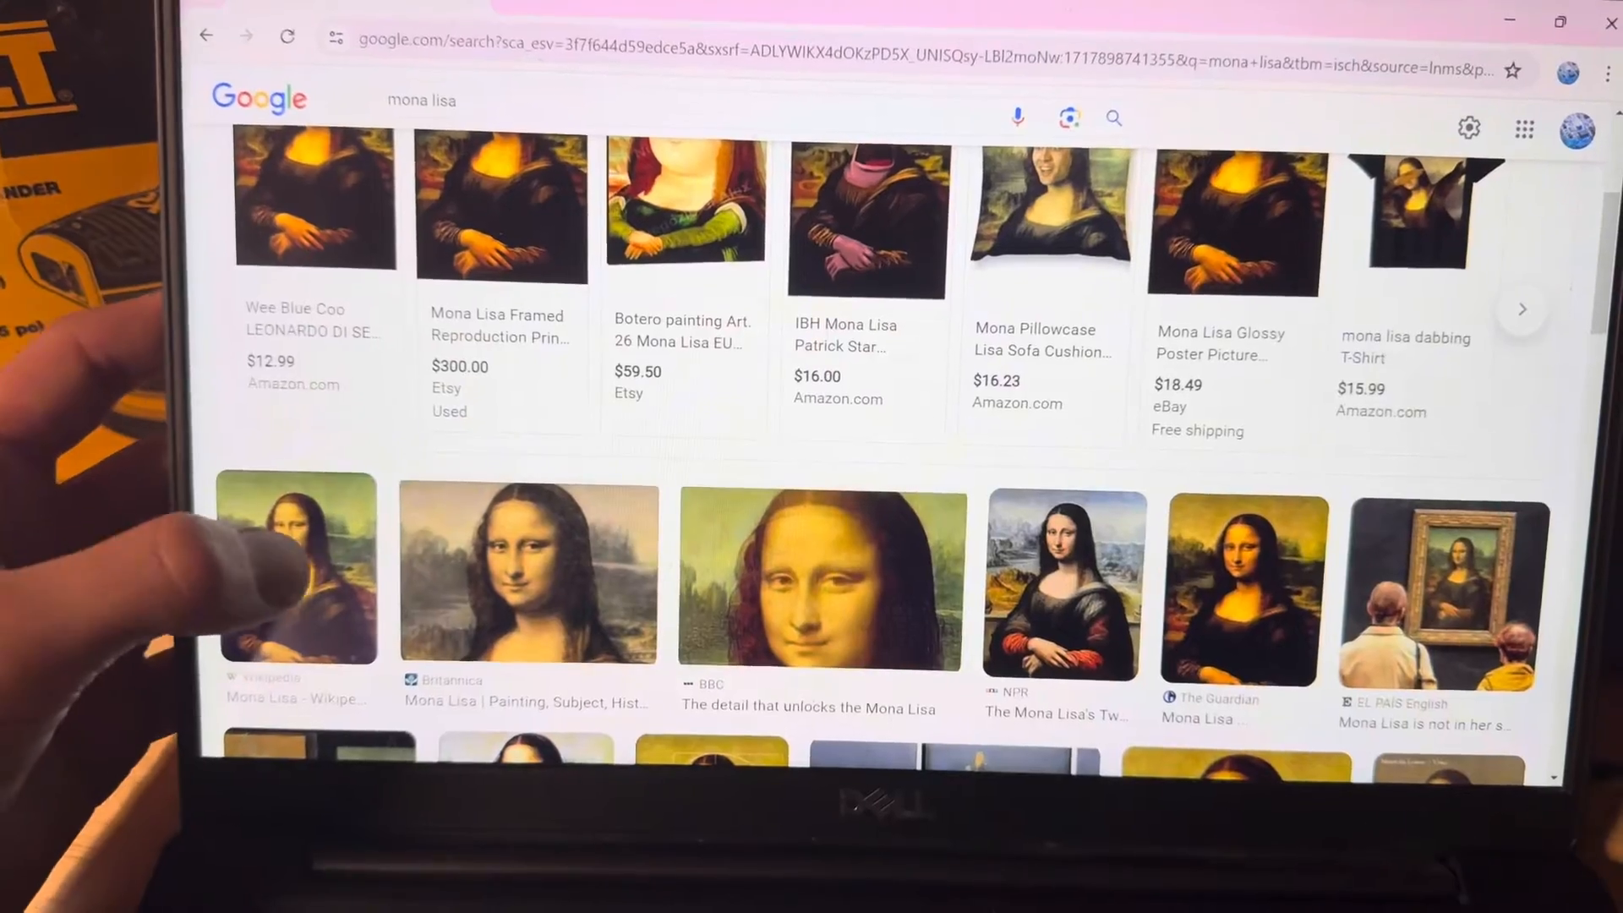
# Step: Enlarge the Wikipedia Mona Lisa result and copy the larger image
pyautogui.click(294, 564)
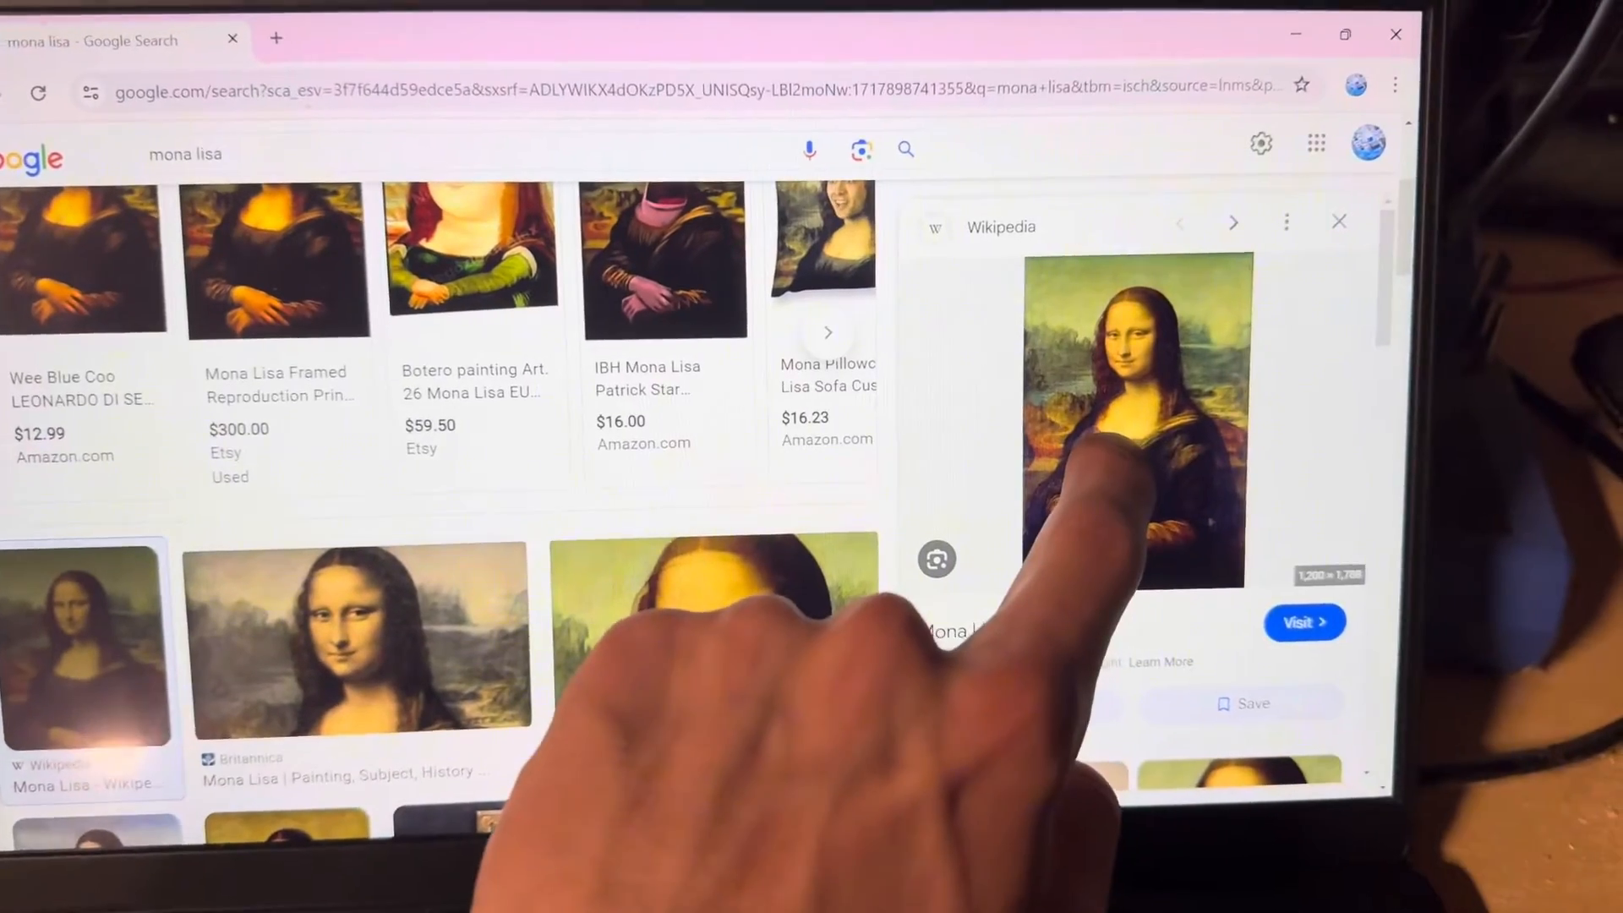
pyautogui.rightClick(1136, 425)
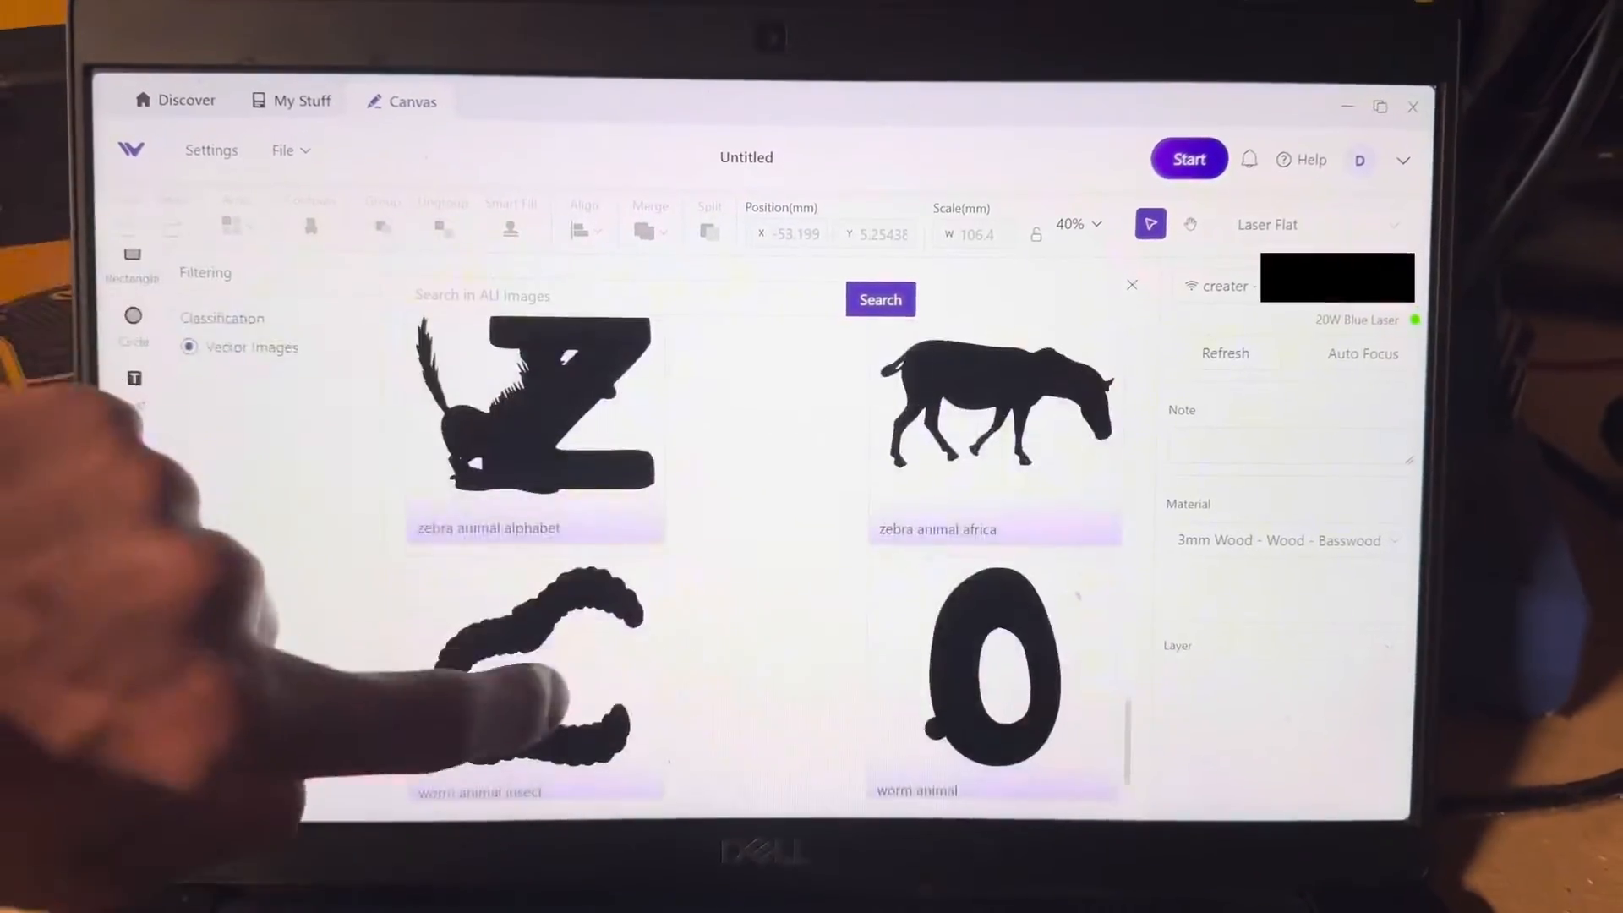
# Step: Paste the Mona Lisa onto the canvas and start the job to see Processing Status
pyautogui.click(874, 299)
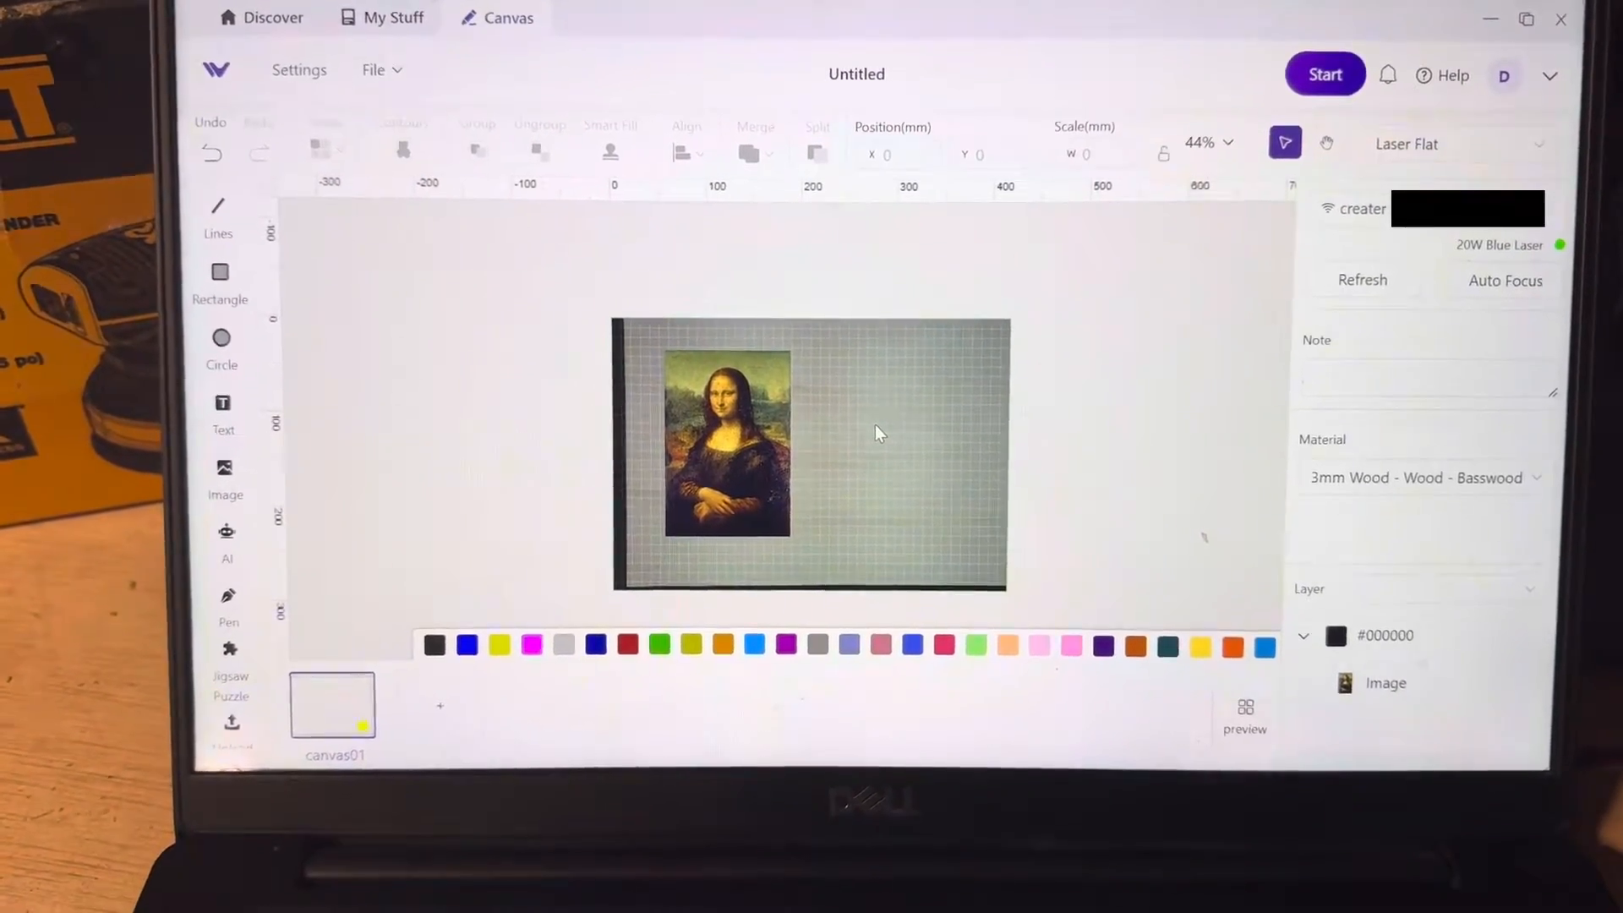
pyautogui.click(1325, 73)
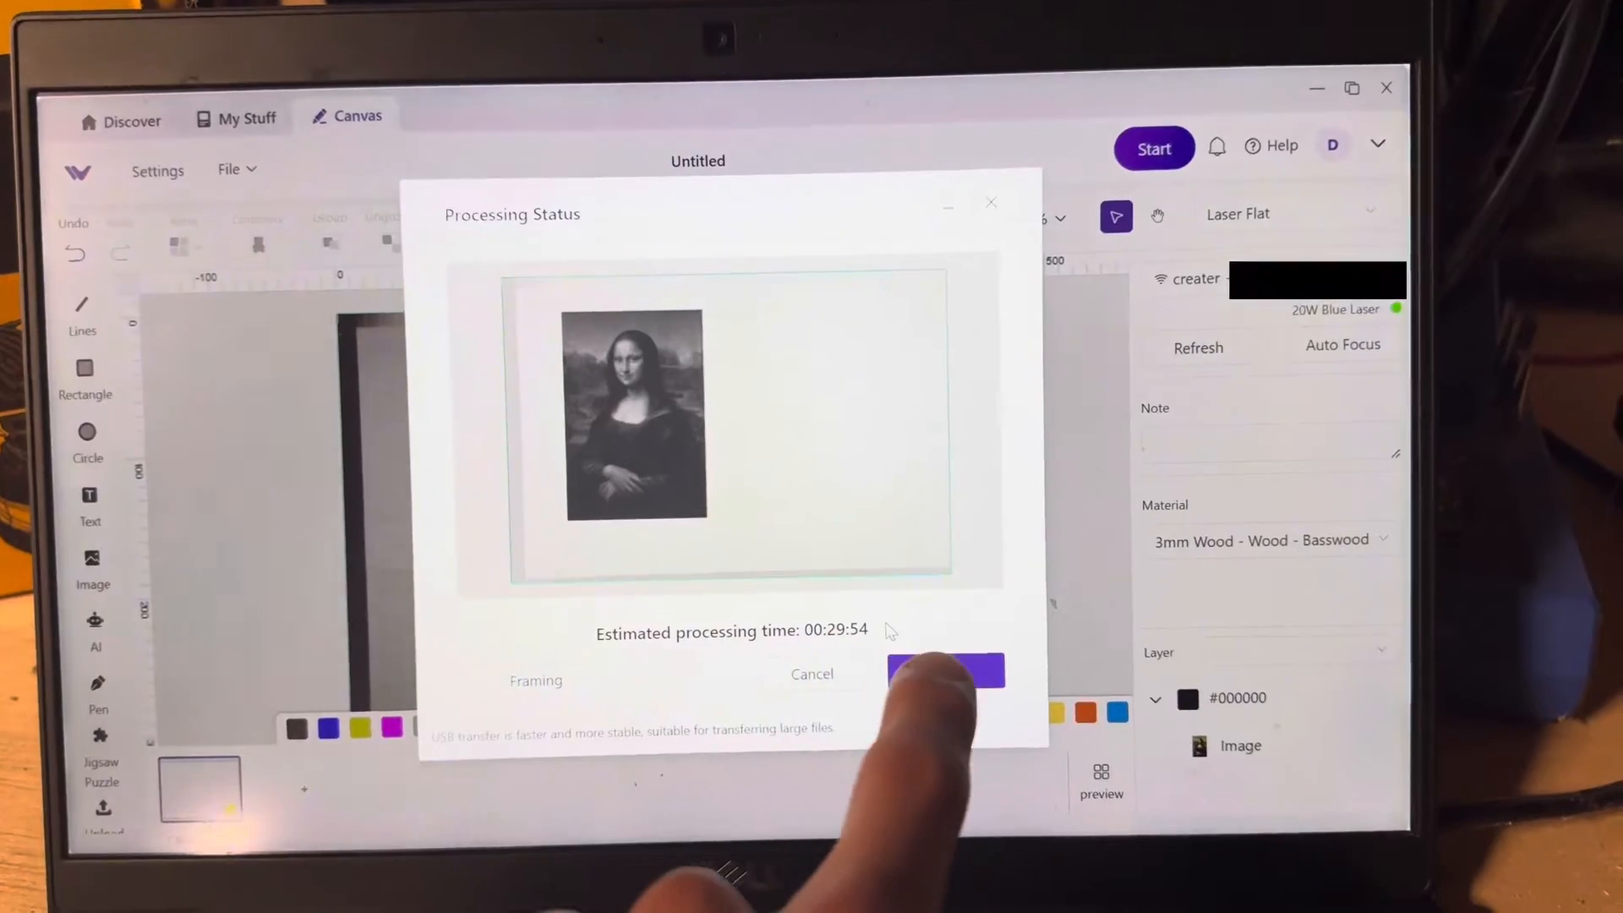
# Step: Send the processed Mona Lisa engraving to the laser from the Processing Status dialog
pyautogui.click(945, 671)
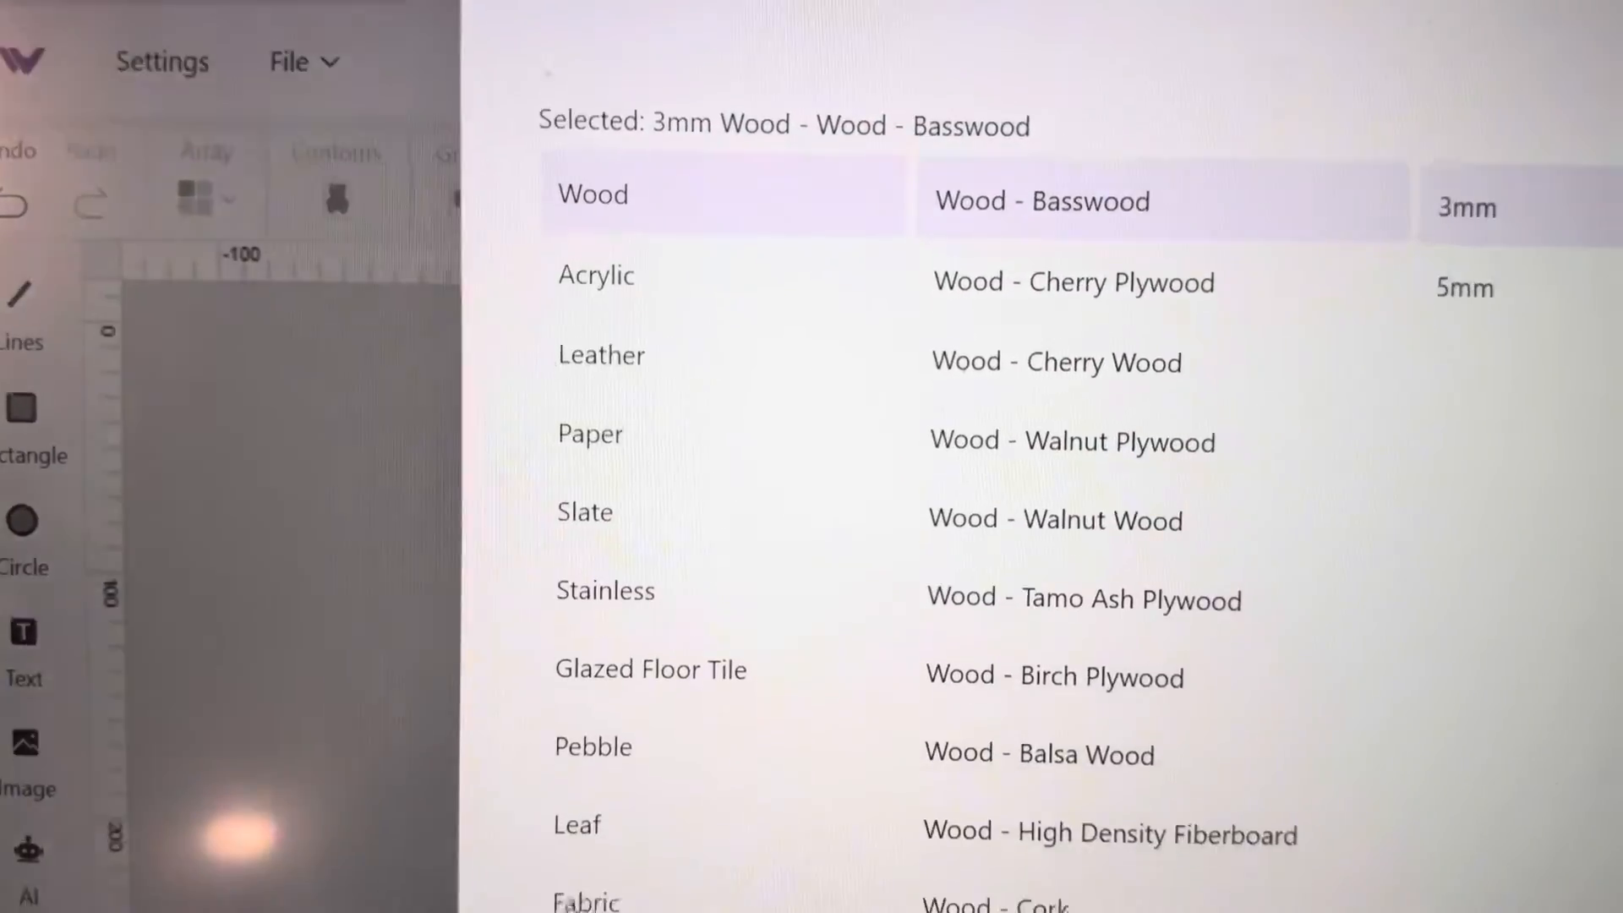
# Step: Scroll the material picker down to the Leather category's materials
pyautogui.scroll(-3)
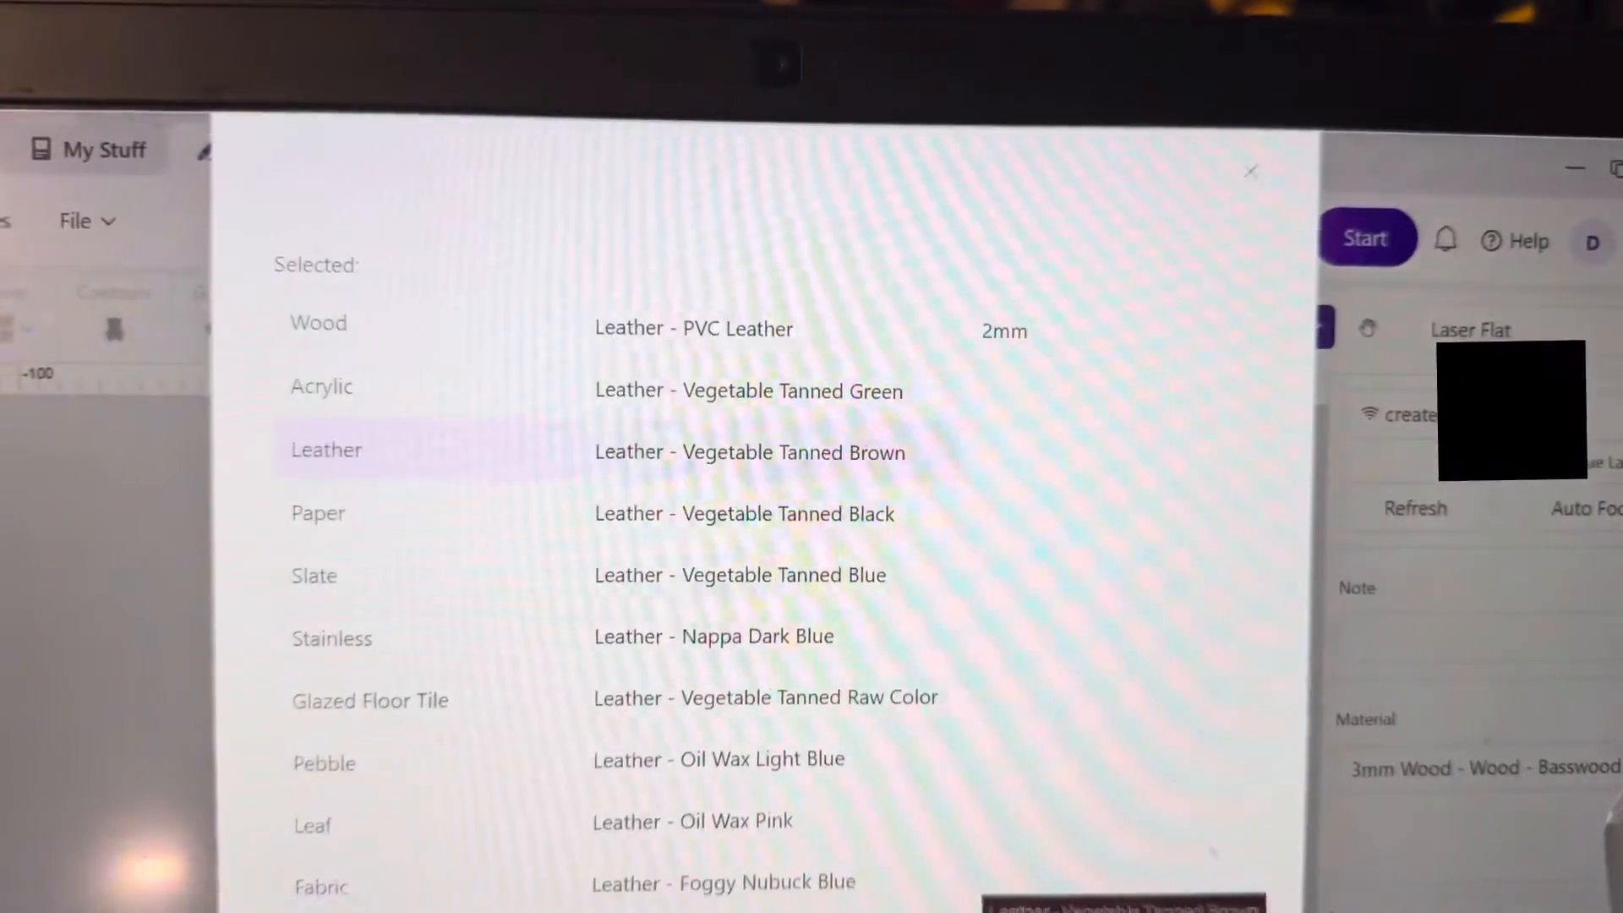
pyautogui.scroll(-3)
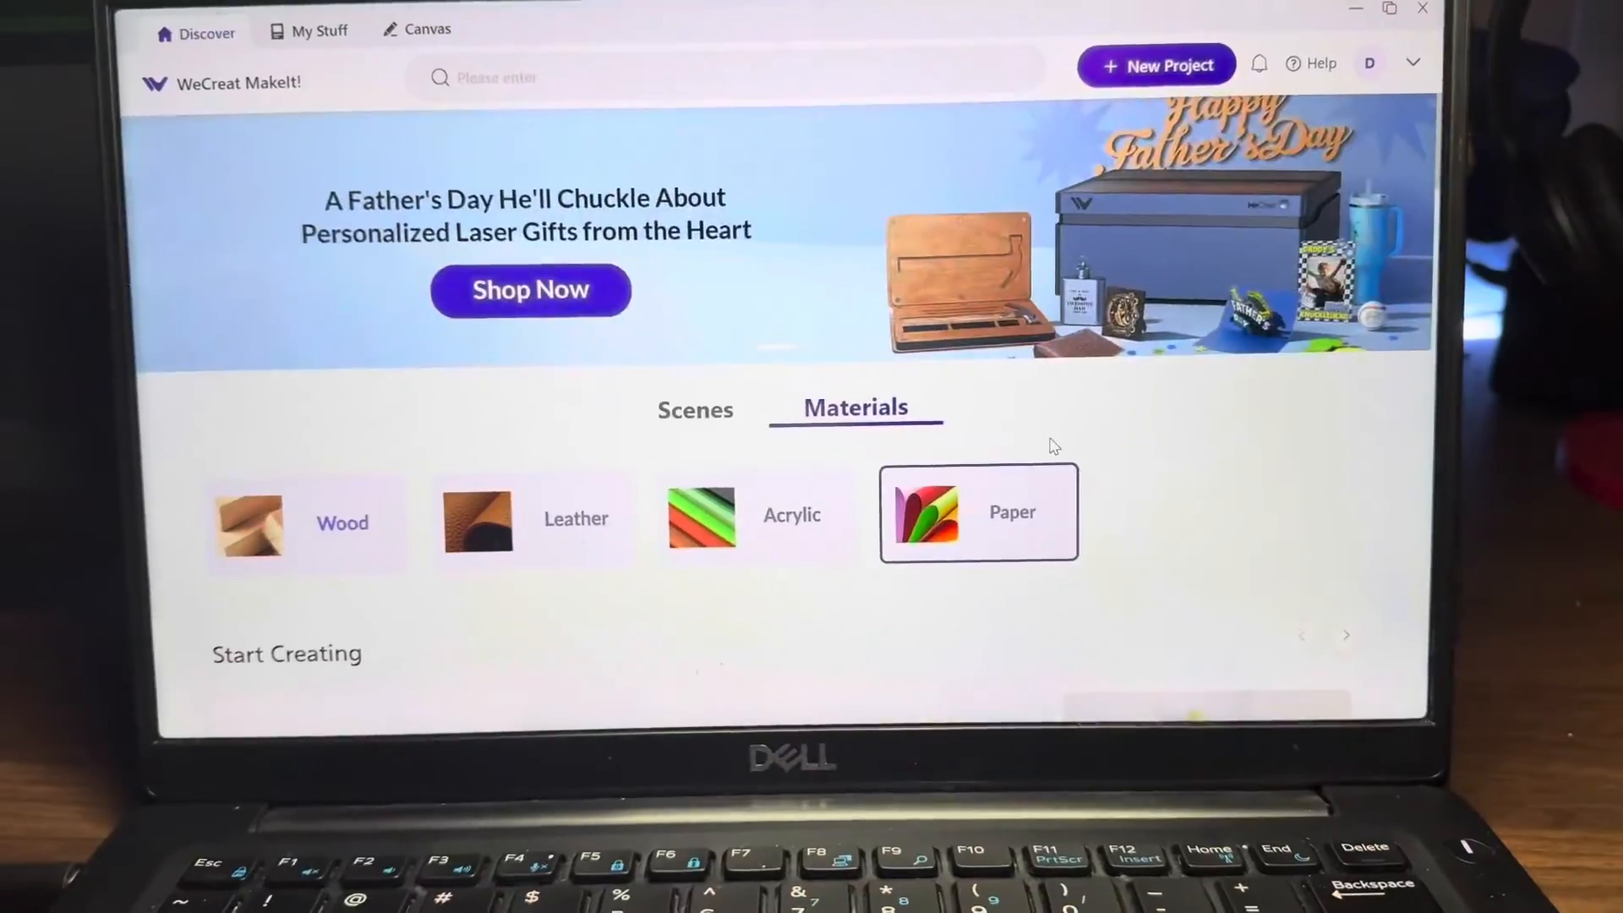
# Step: Open Card Stock Craft Paper gifts Box 02 and choose Make It, raising the payment notice
pyautogui.scroll(-3)
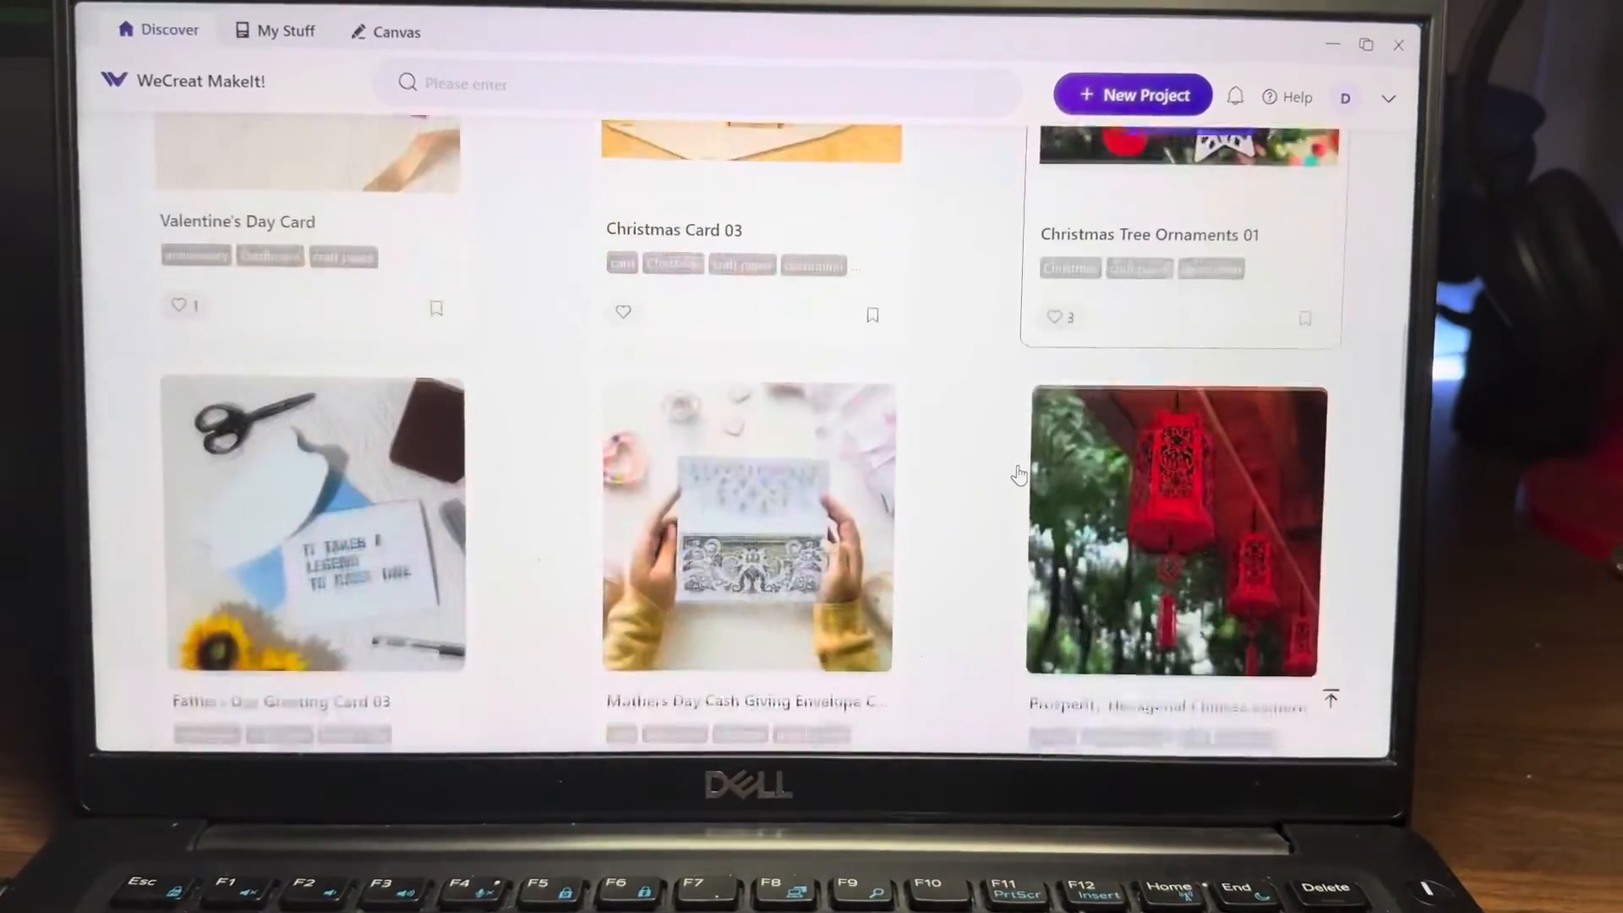
pyautogui.scroll(-3)
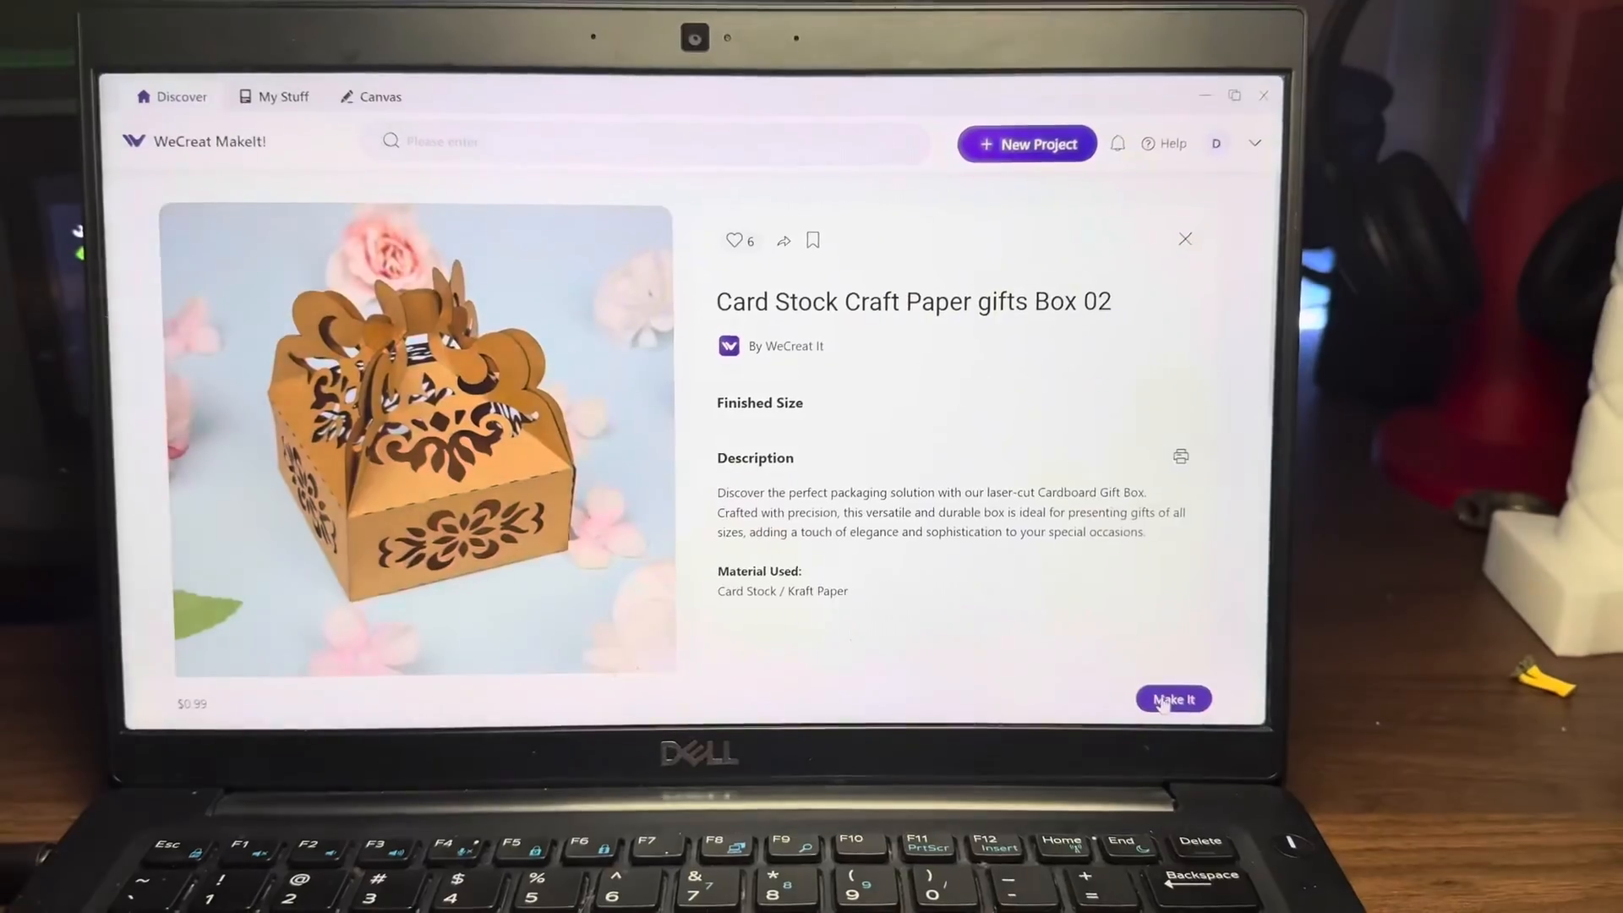
pyautogui.click(1173, 698)
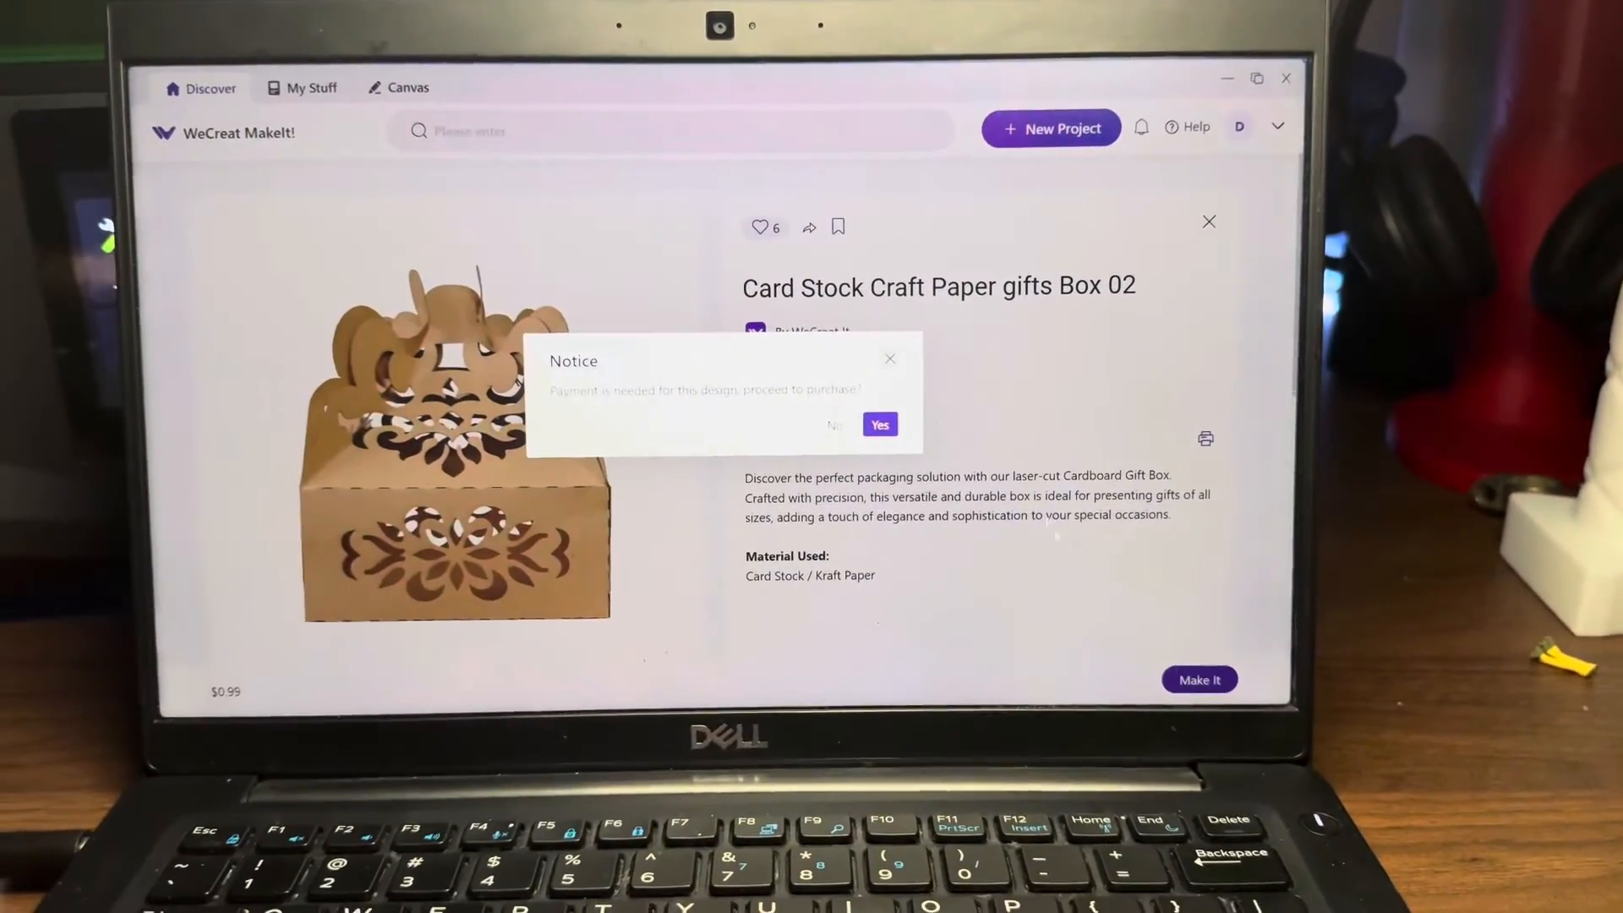